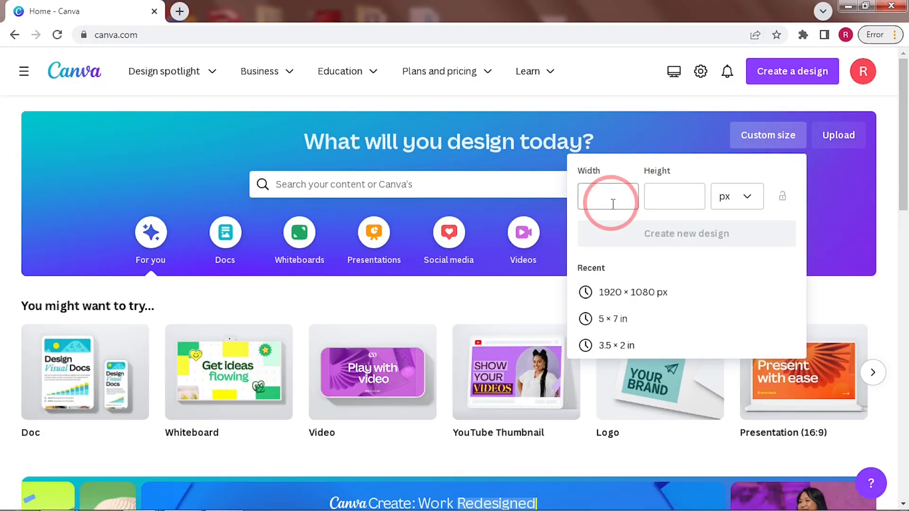
Create a new design from the recent 1920 × 1080 px custom size
left_click(632, 292)
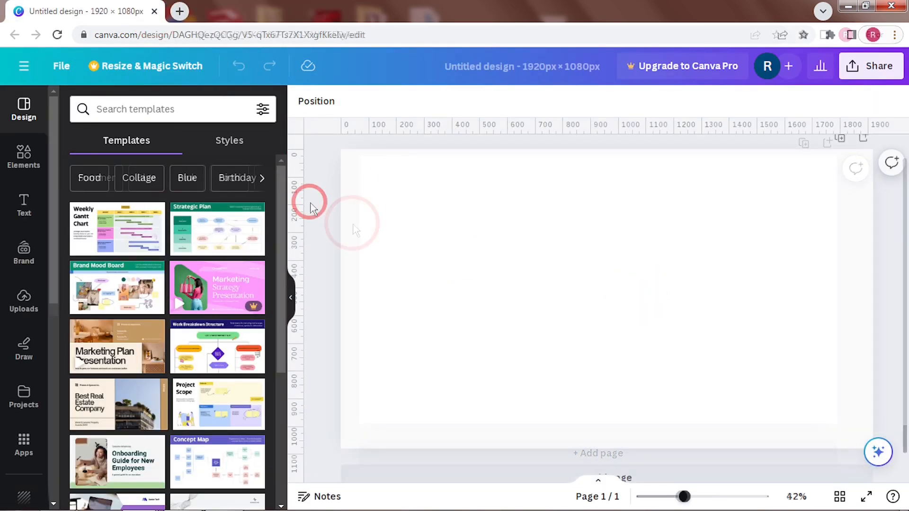
Add a square shape from Elements and recolour its fill from grey to pink
left_click(24, 157)
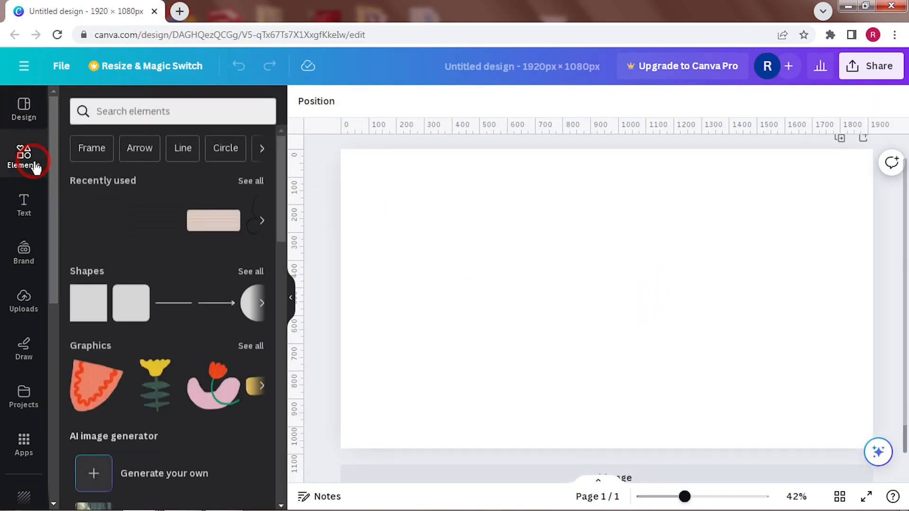
left_click(88, 301)
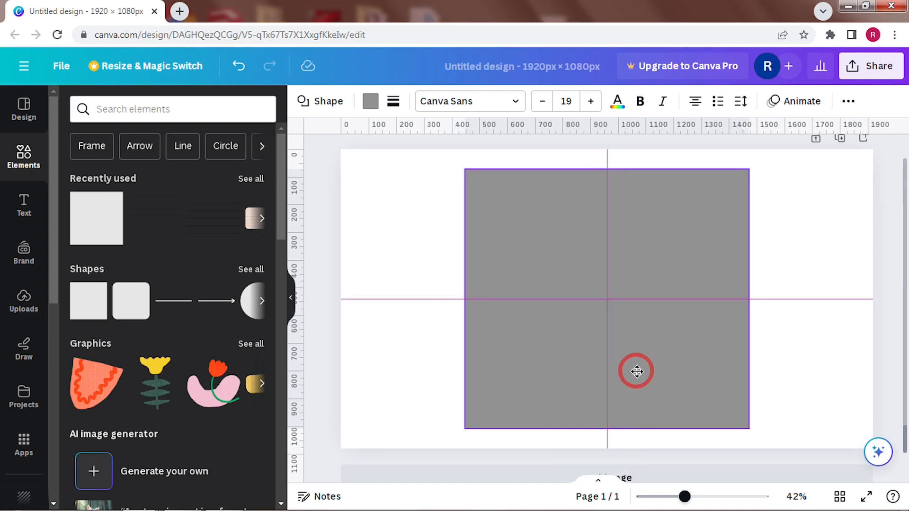
left_click(369, 101)
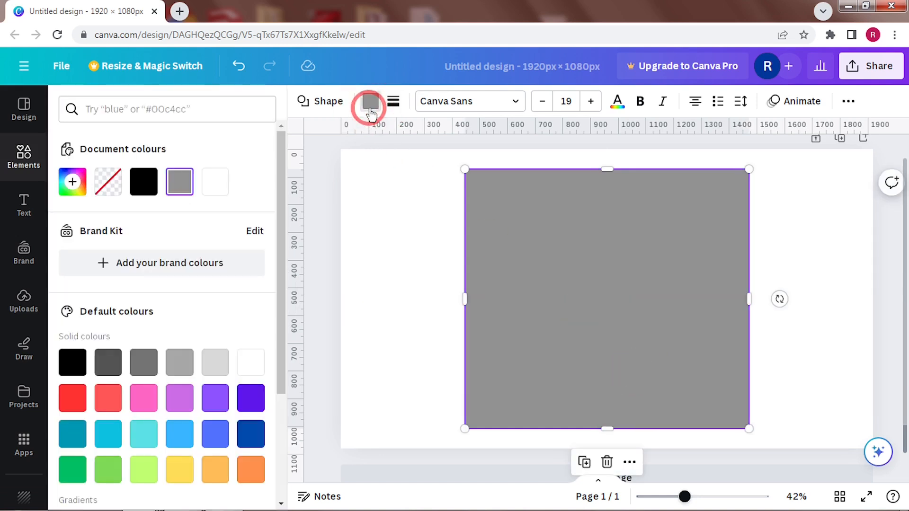
left_click(143, 398)
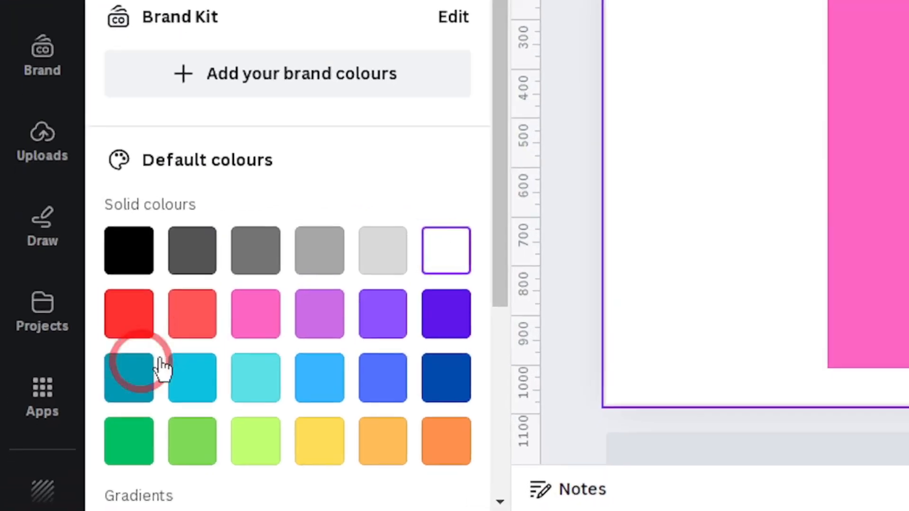
Search Apps for "type" and open the TypeCraft lettering app
left_click(41, 397)
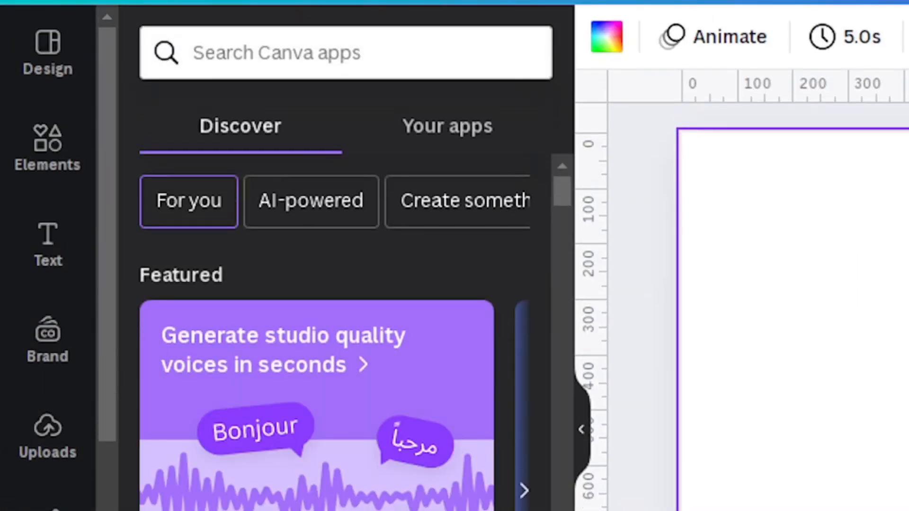
left_click(346, 52)
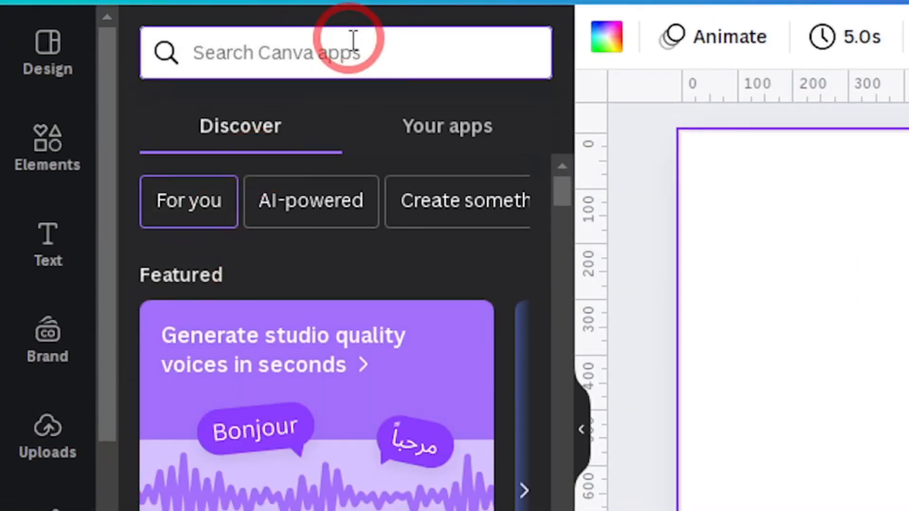
type("type")
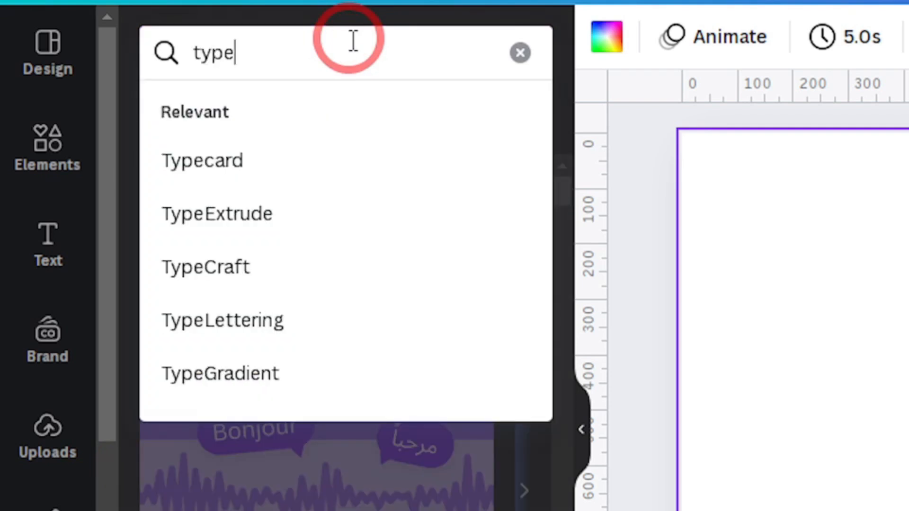
mouse_move(334, 227)
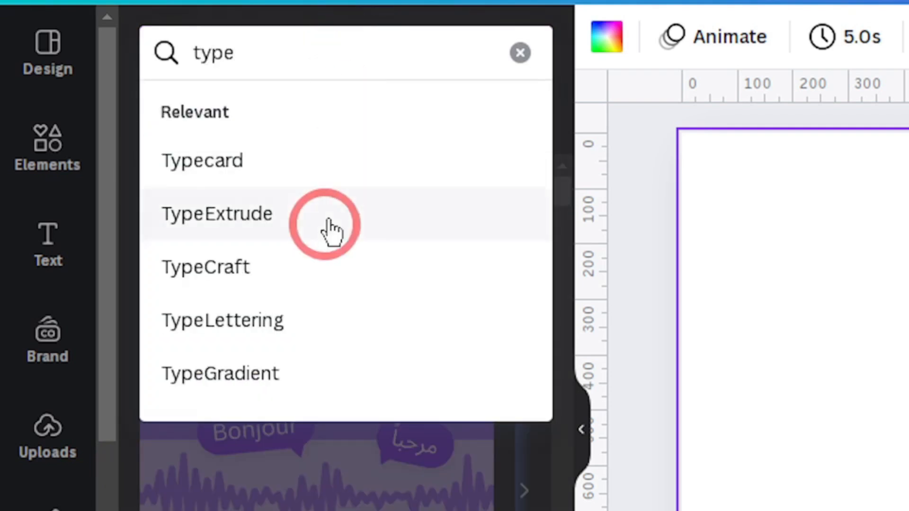
left_click(205, 266)
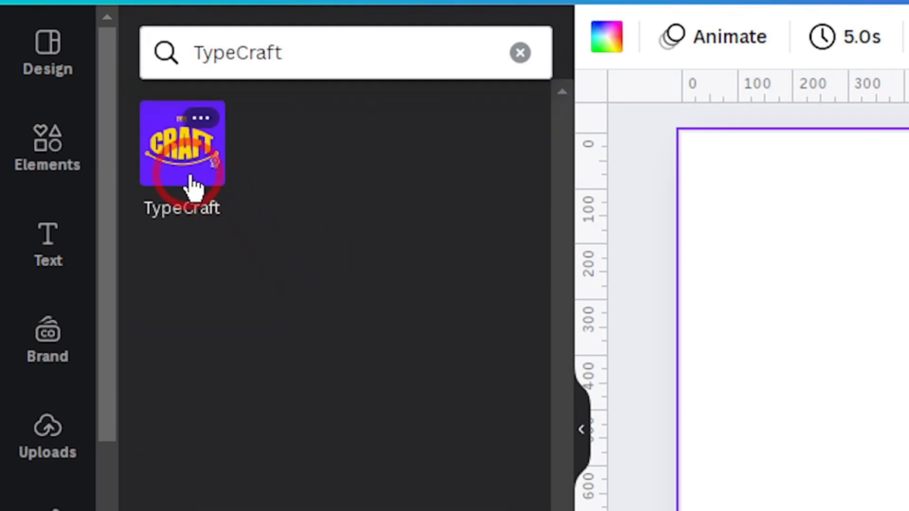
left_click(181, 145)
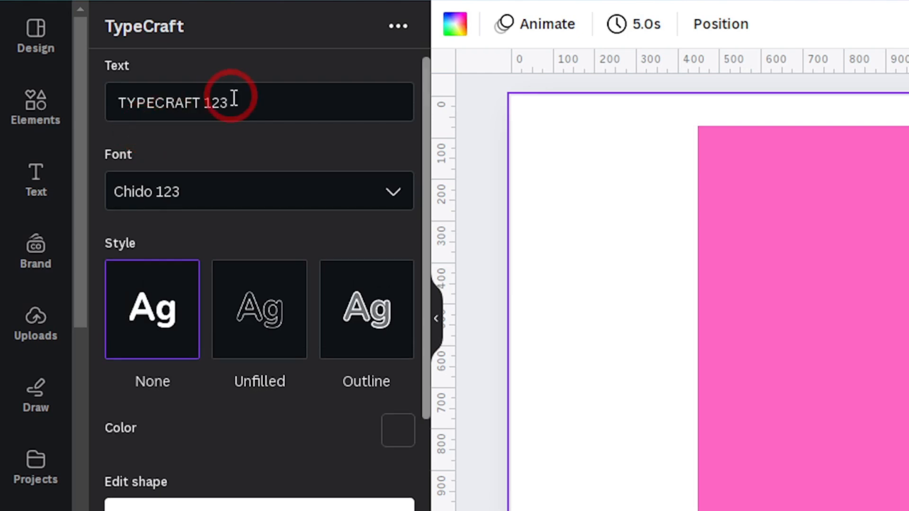
Replace the TypeCraft sample text with WEIGHT and set the font to Thunder 123
triple_click(221, 102)
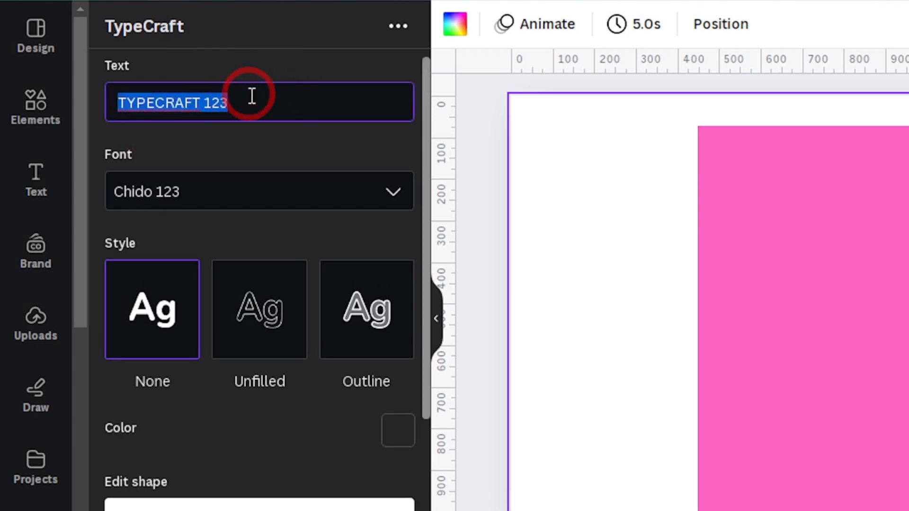
type("WE")
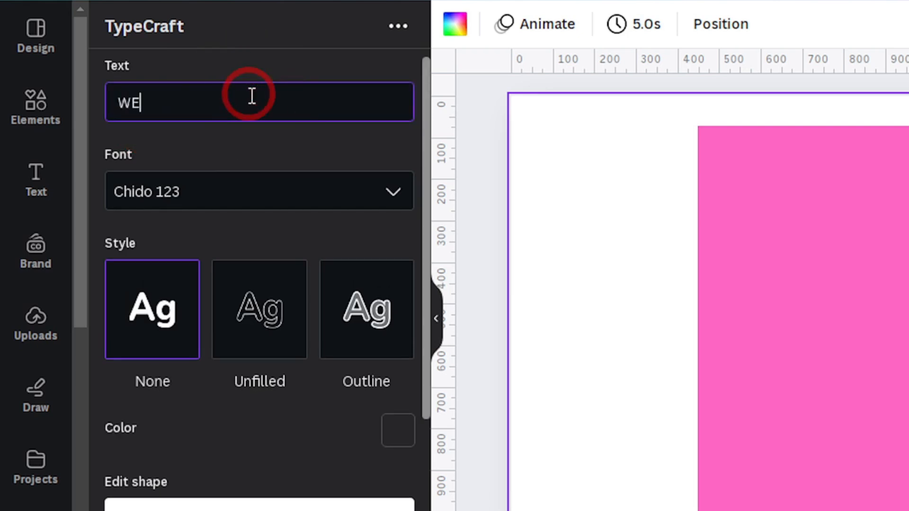
type("IGHT")
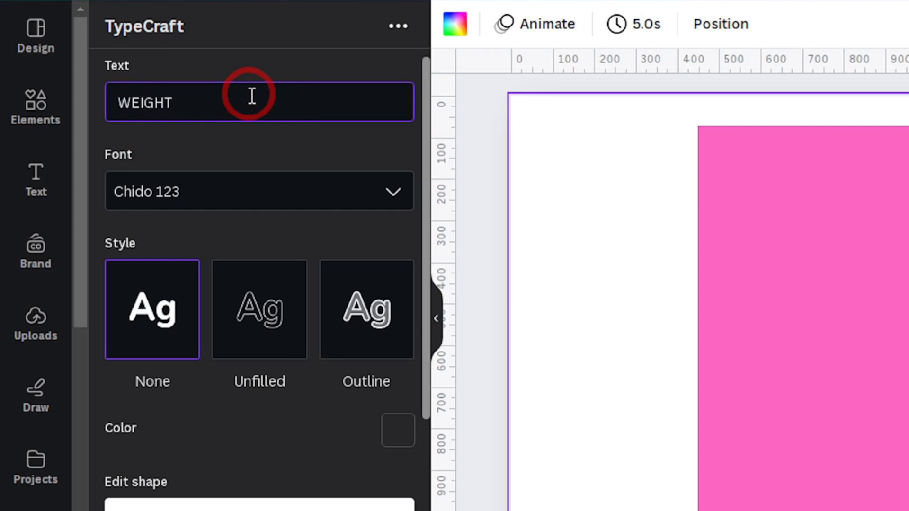
left_click(259, 191)
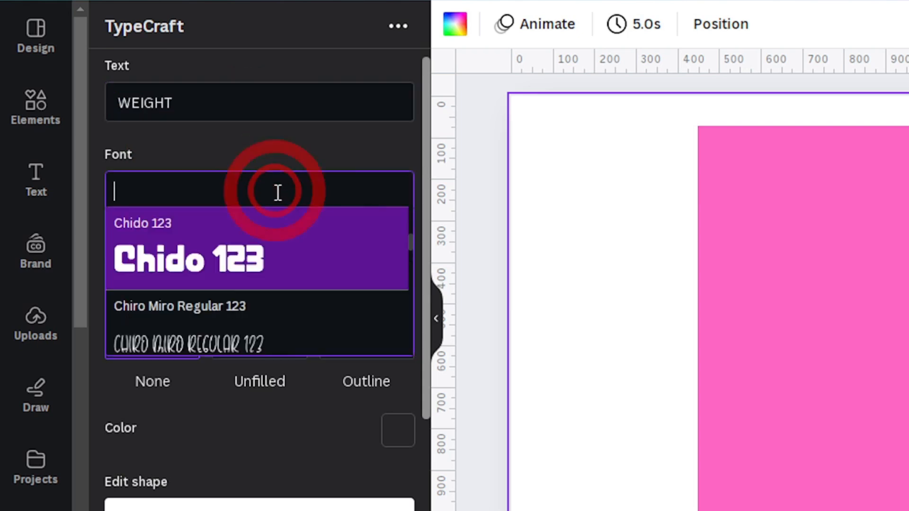
type("THU")
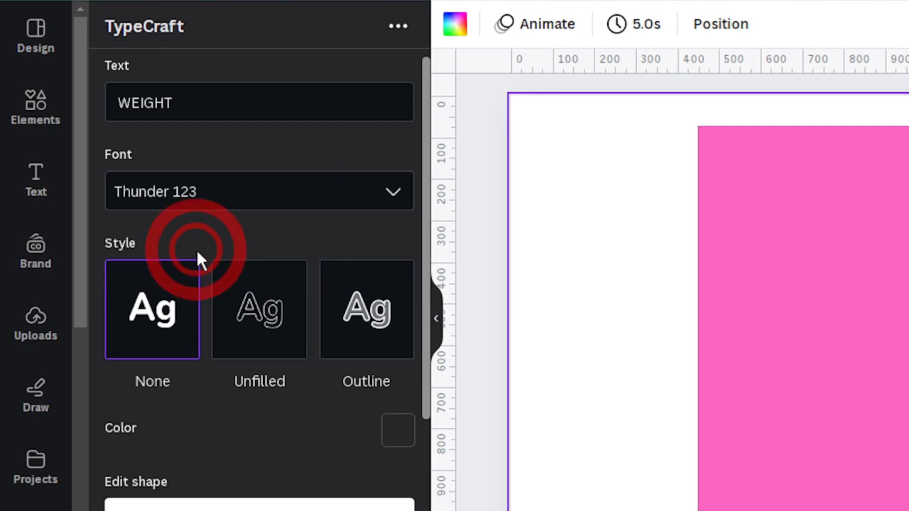
scroll("down", 3)
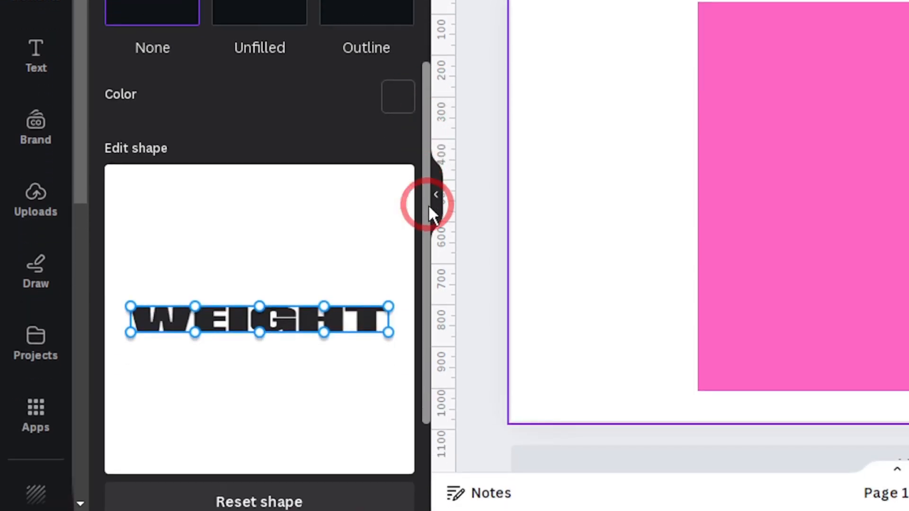
Stretch WEIGHT tall via the Edit shape points and apply with Update element
scroll("down", 3)
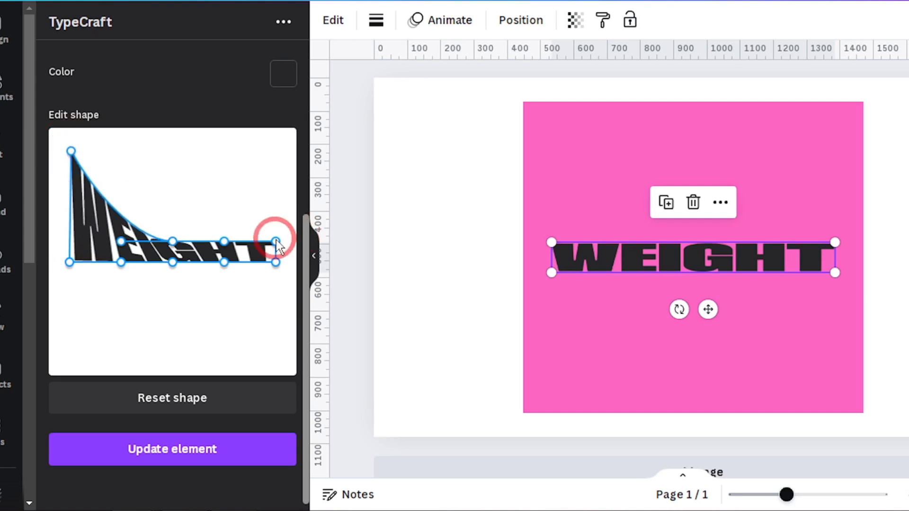
left_click_drag(276, 240, 173, 153)
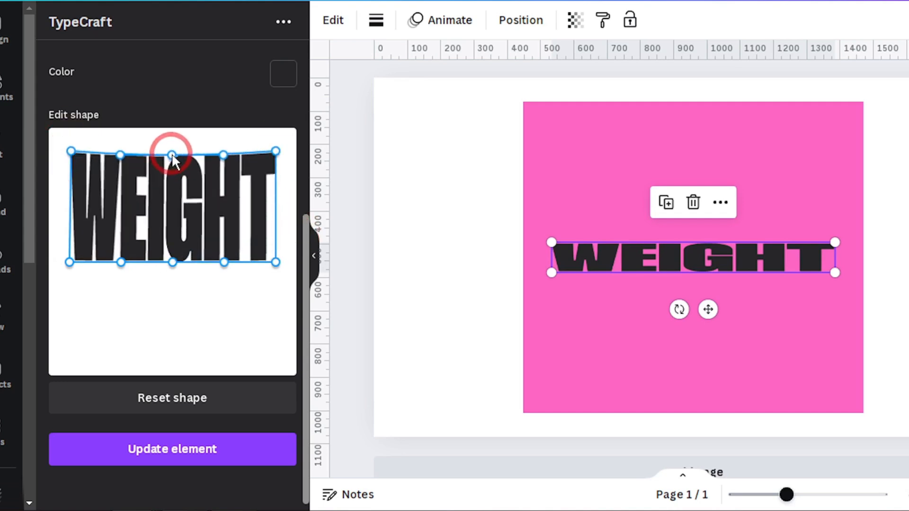
left_click(172, 449)
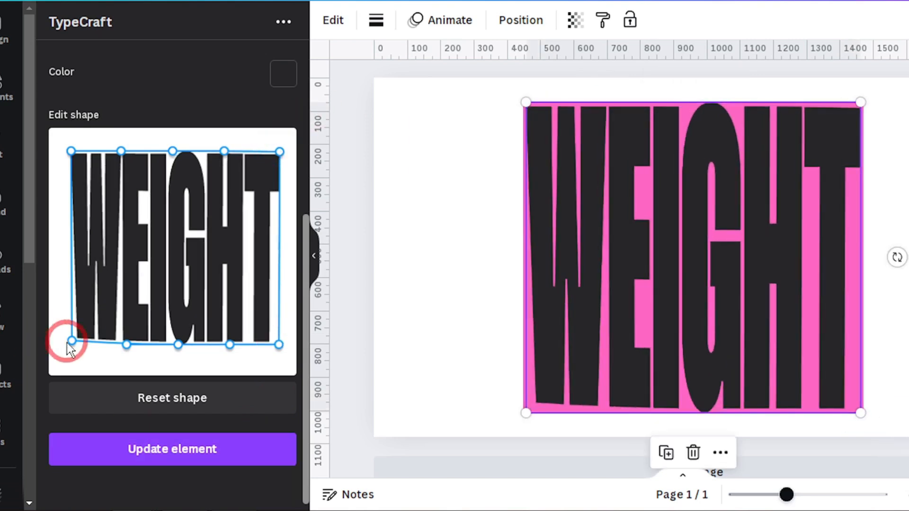
left_click(171, 448)
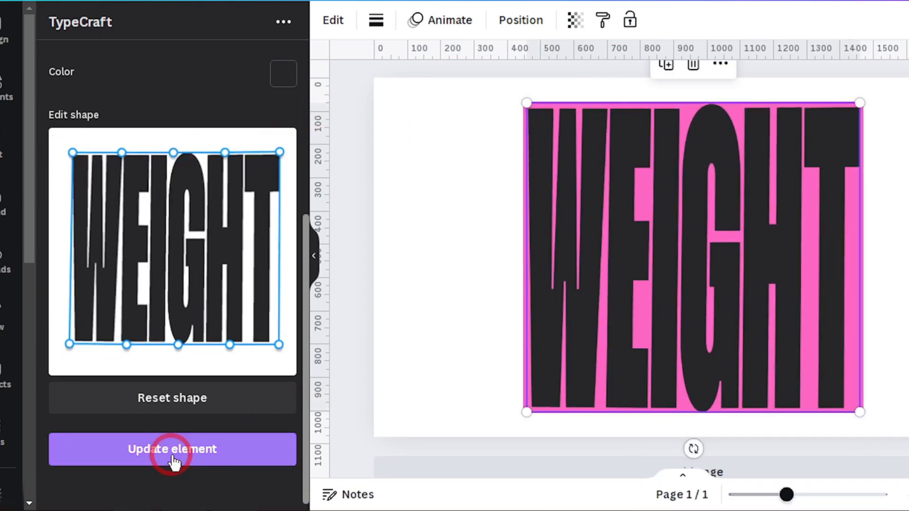
left_click(172, 448)
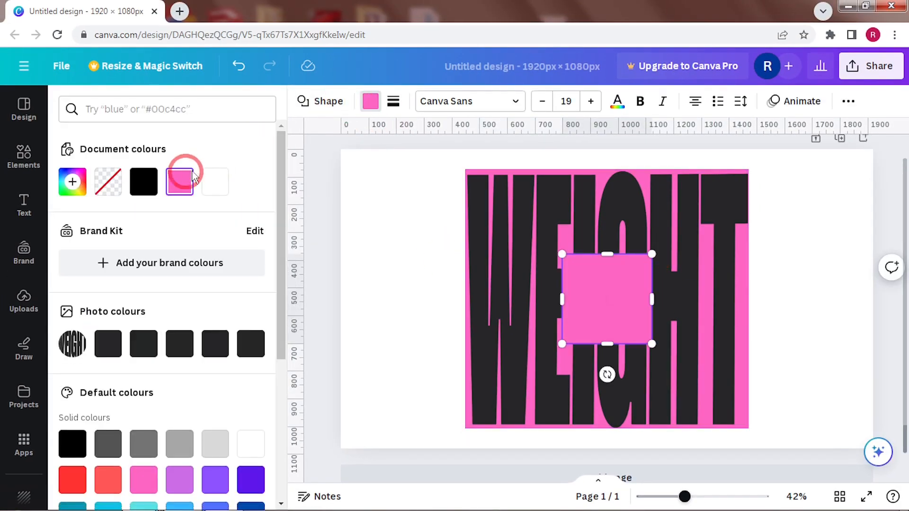
Send the tall yellow bar backward behind WEIGHT, then reselect the WEIGHT lettering
scroll("down", 3)
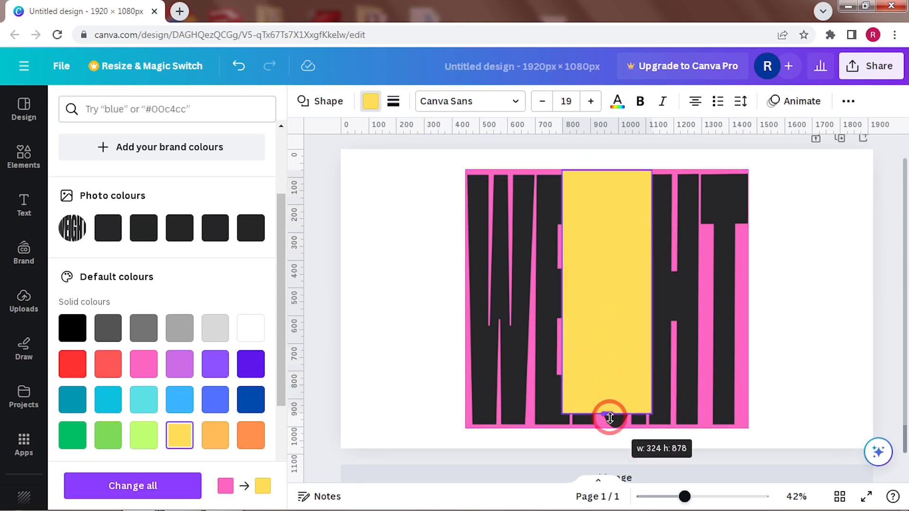
left_click(609, 273)
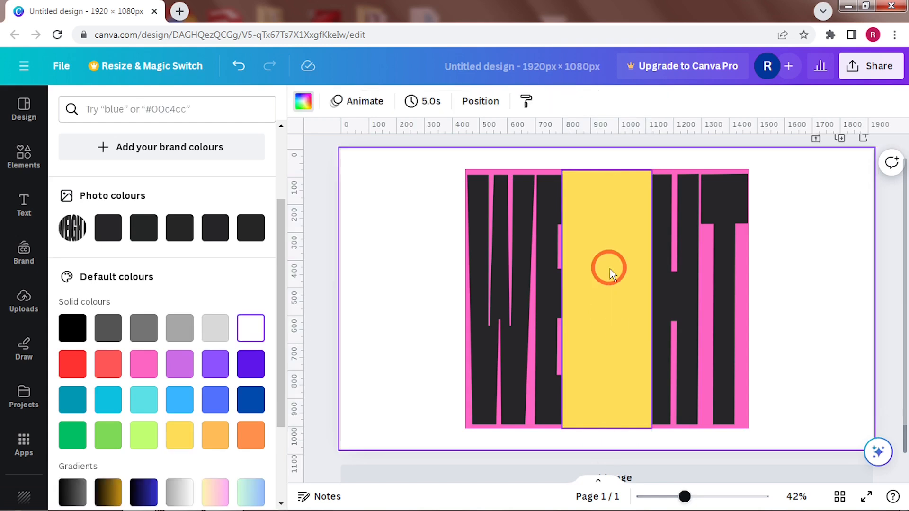
right_click(609, 272)
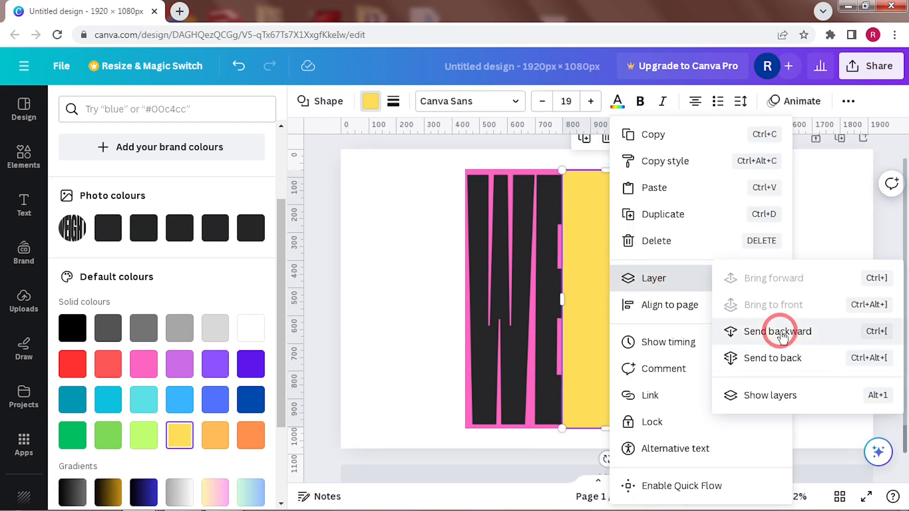
left_click(778, 330)
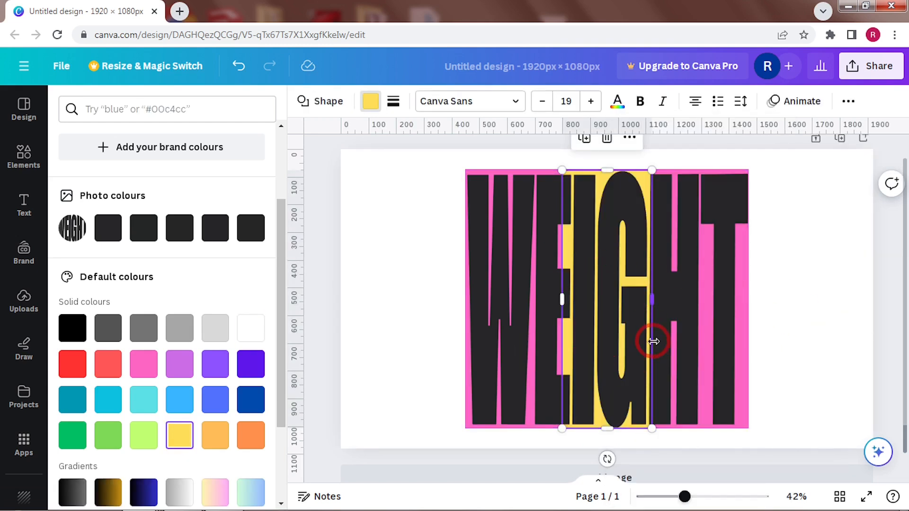
left_click(524, 289)
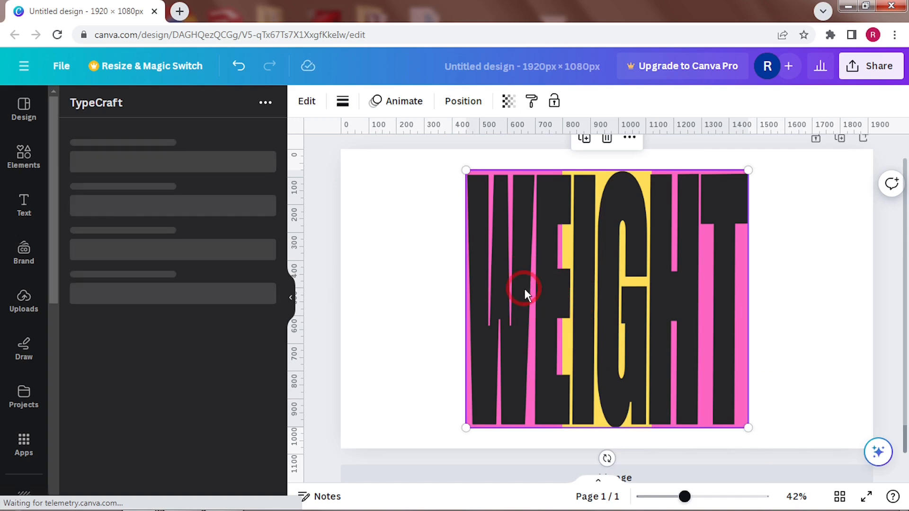
left_click(524, 290)
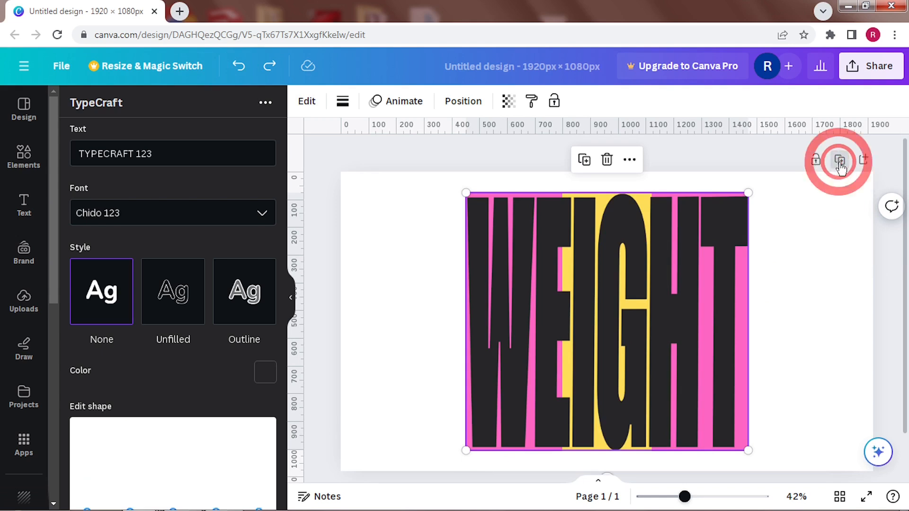
Pinch page 1's WEIGHT into a funnel, wide top to narrow bottom
left_click(839, 160)
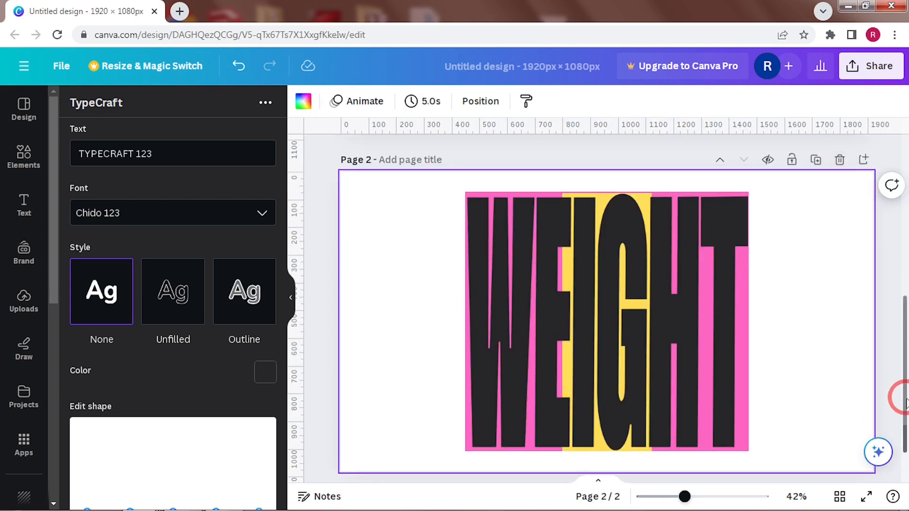
left_click(658, 289)
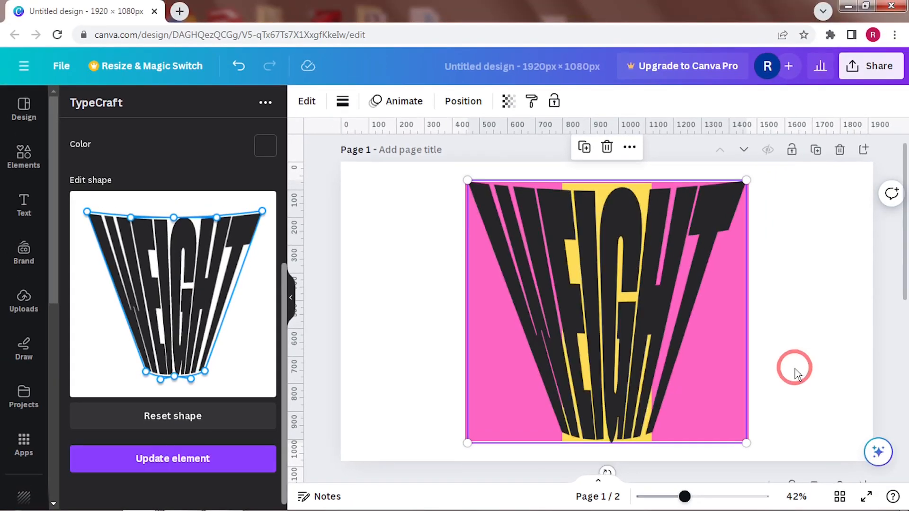
scroll("down", 3)
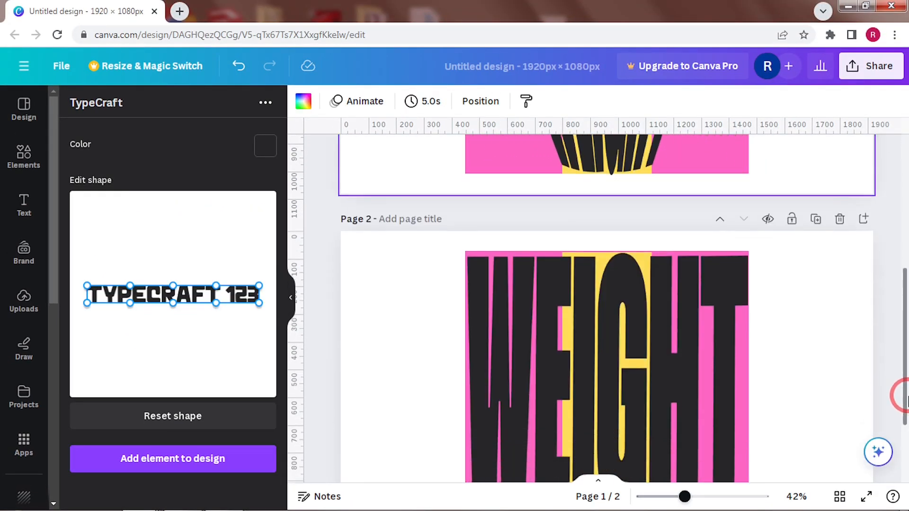
Warp page 2's WEIGHT to widen from a narrow top to a broad bottom
left_click(605, 307)
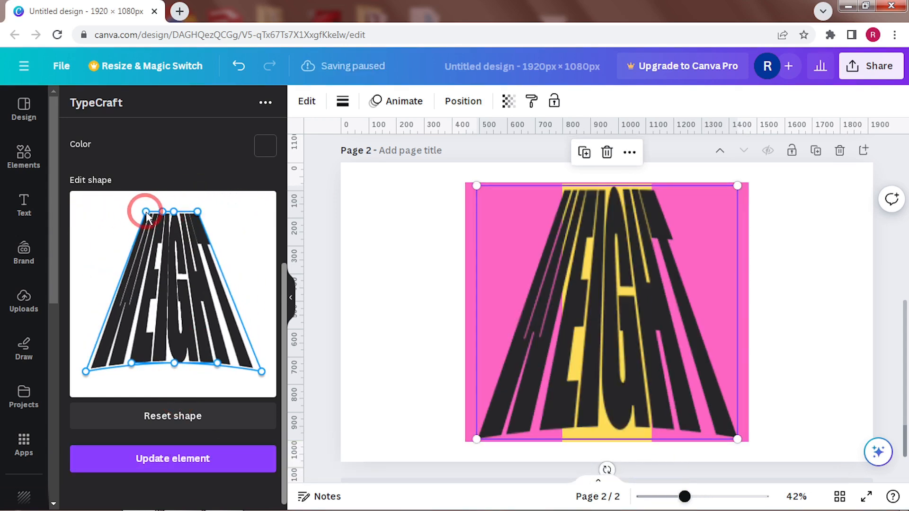
left_click(809, 338)
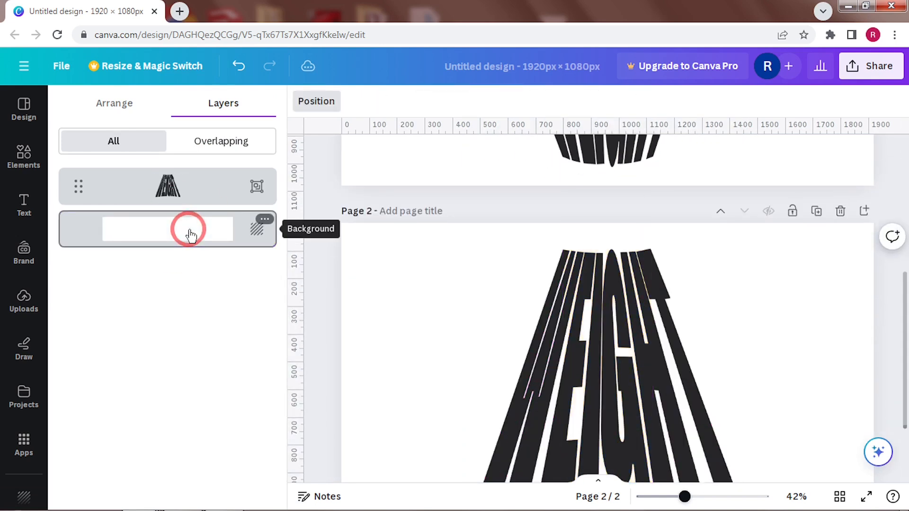
Select the background layer in the Layers panel for deletion
left_click(871, 65)
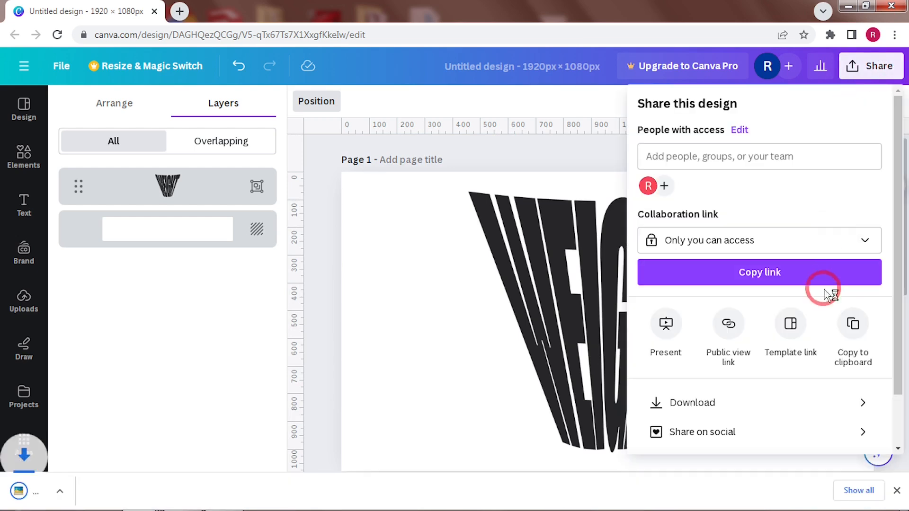
Download the warped WEIGHT pages as PNG images
left_click(692, 403)
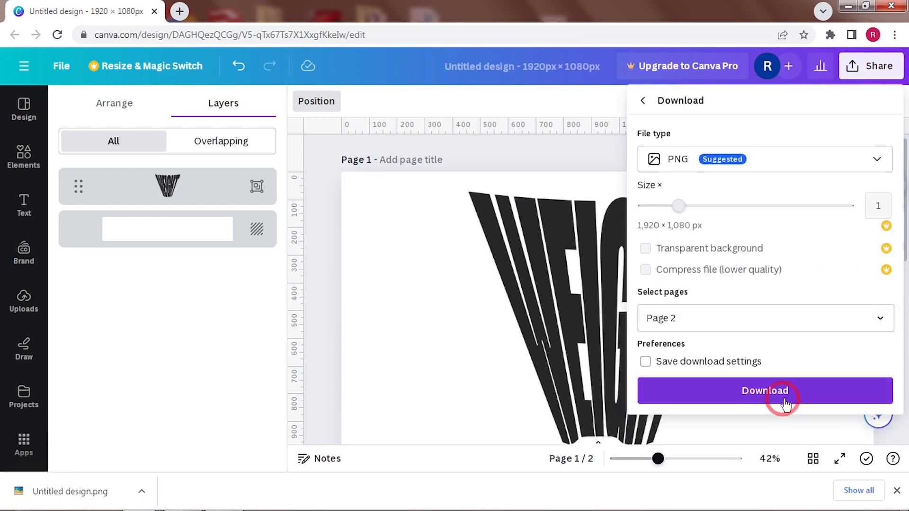
left_click(764, 391)
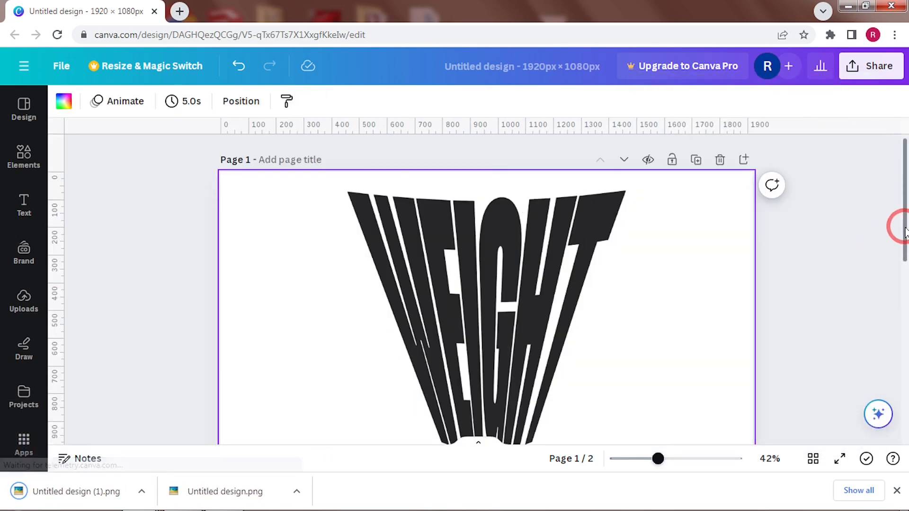
scroll("down", 3)
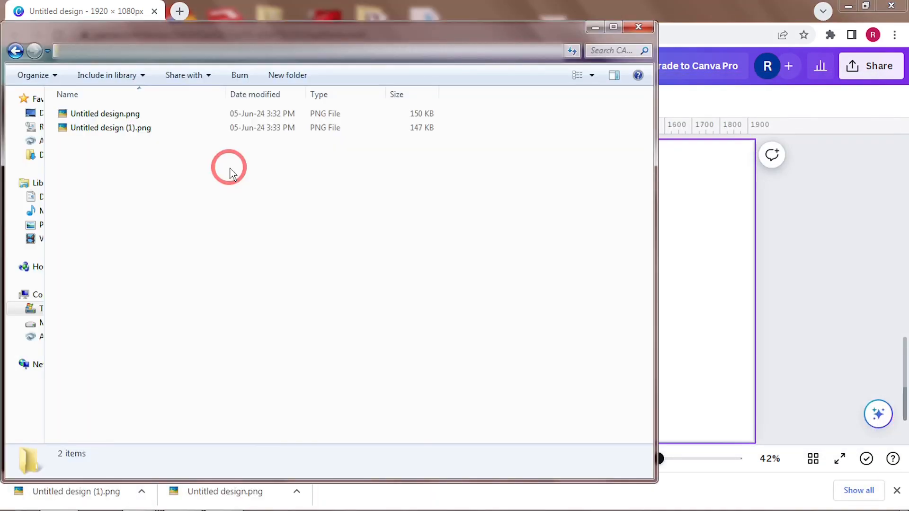
Select both downloaded Untitled design PNG files in the Downloads folder
left_click(637, 27)
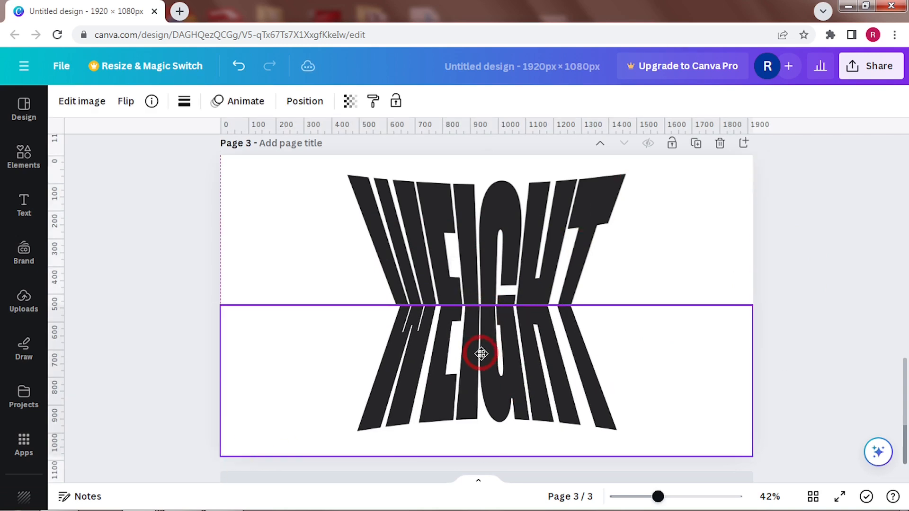
Place the flared-bottom WEIGHT image below the flared-top one on page 3
left_click(481, 354)
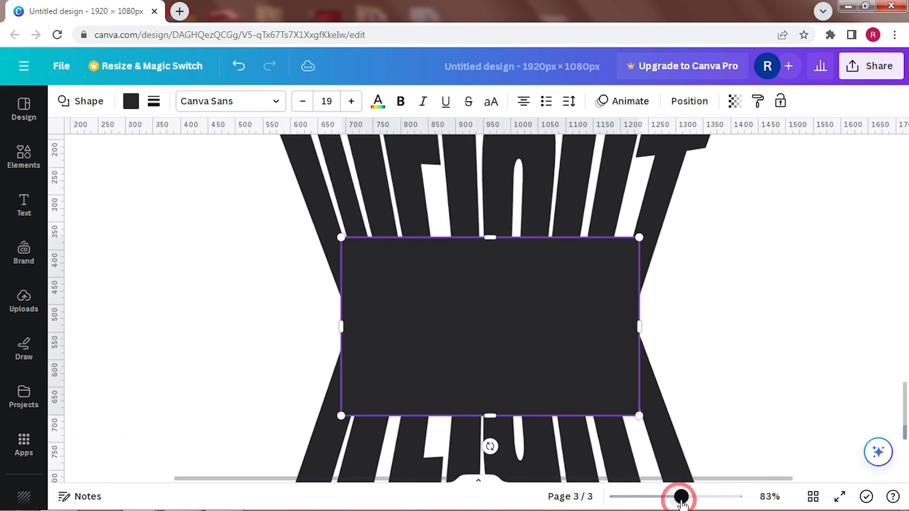
Zoom in on the hourglass waist and make the square a yellow 542 × 80 strip
left_click(131, 101)
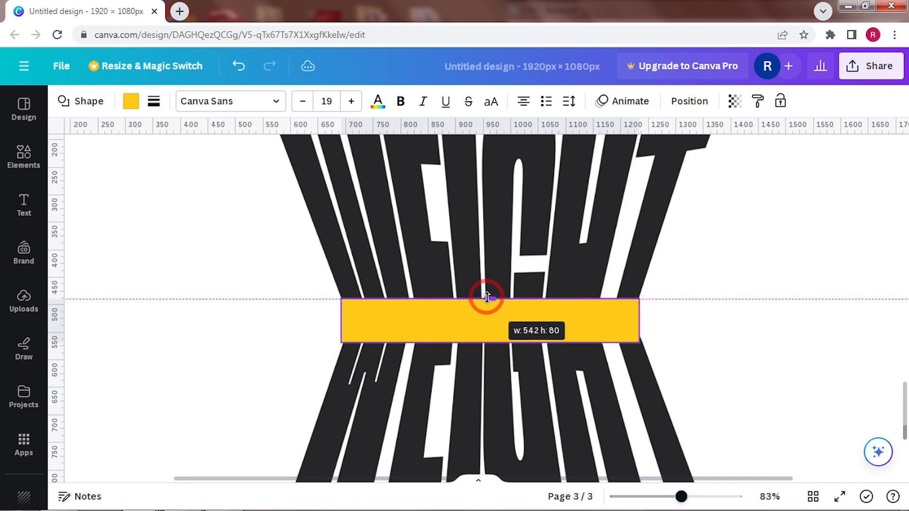
left_click(608, 383)
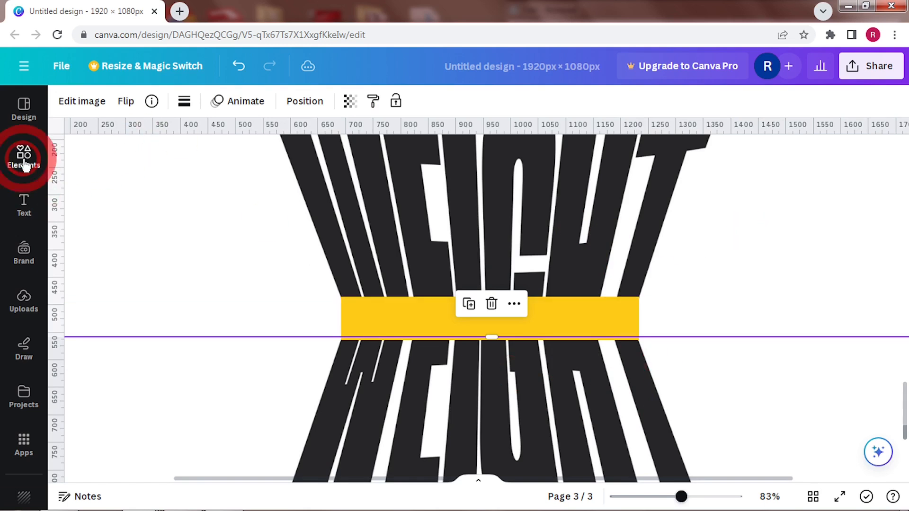
Add a rounded shape flattened under the band and recolour it #ffca18 yellow
left_click(24, 157)
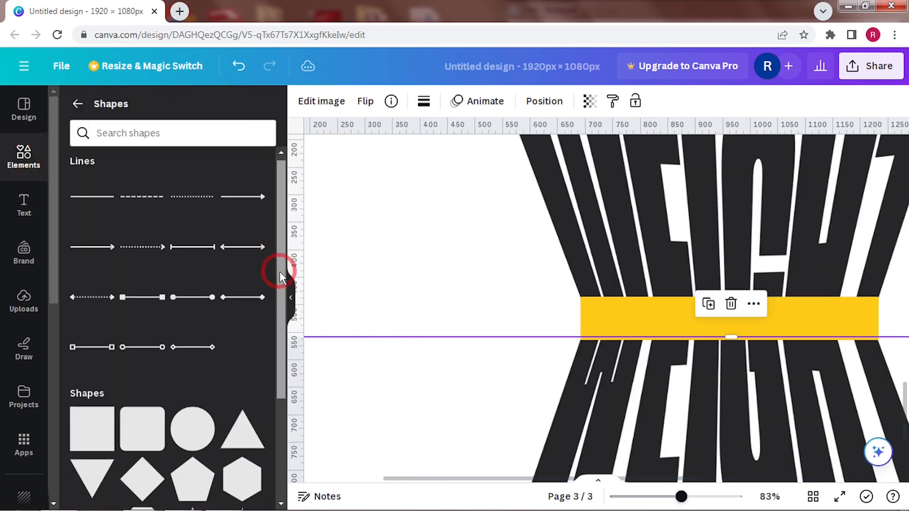
scroll("down", 3)
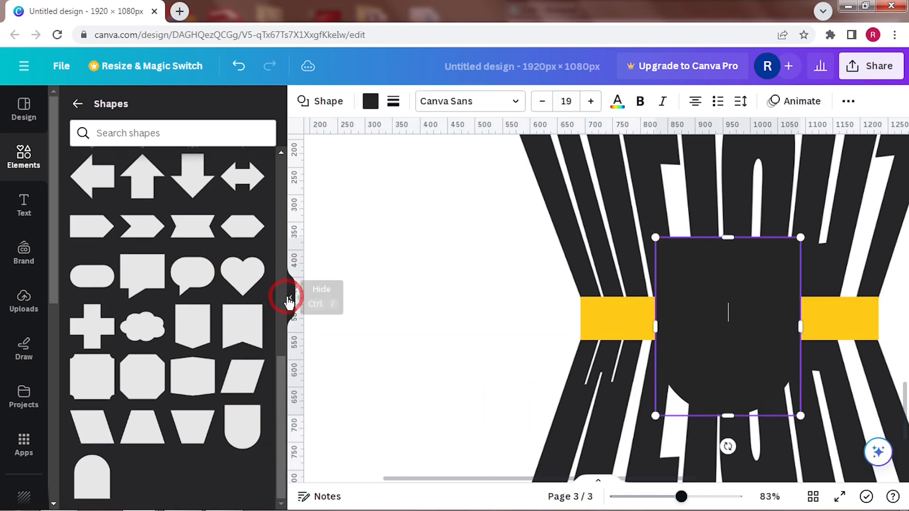
left_click(288, 297)
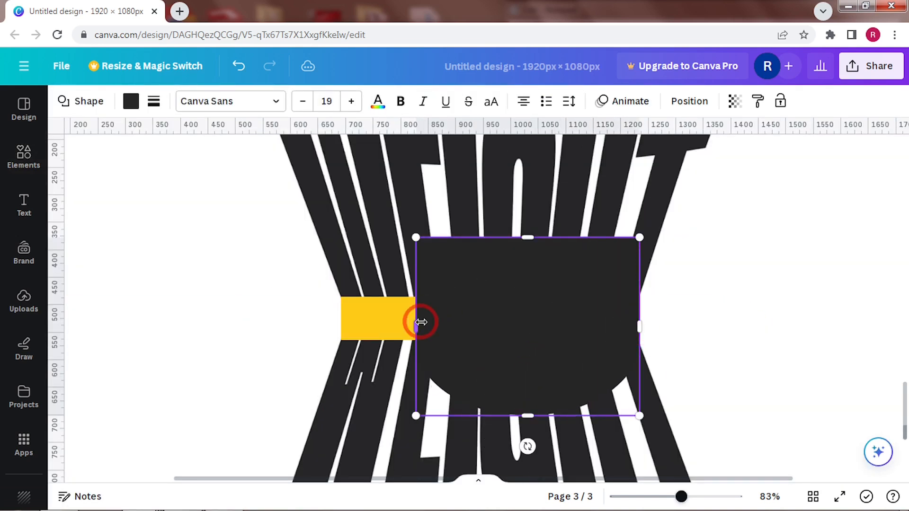
left_click(131, 100)
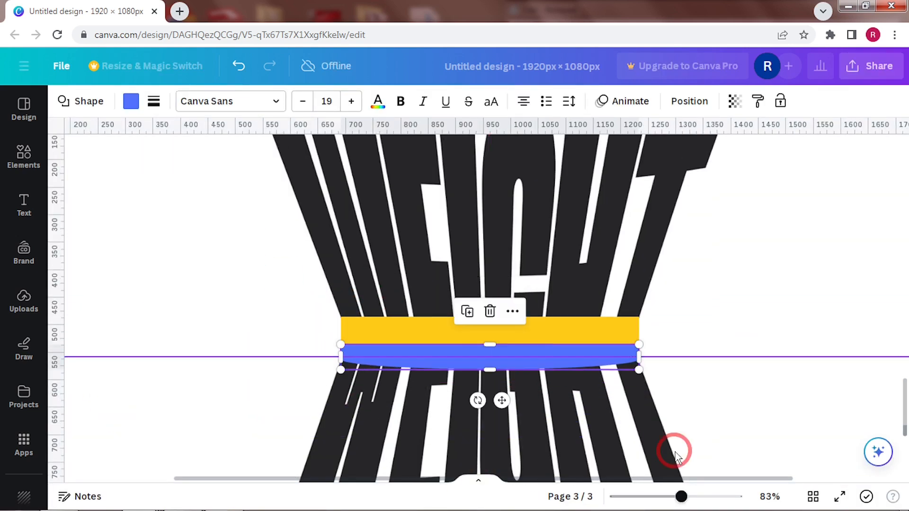
left_click(131, 101)
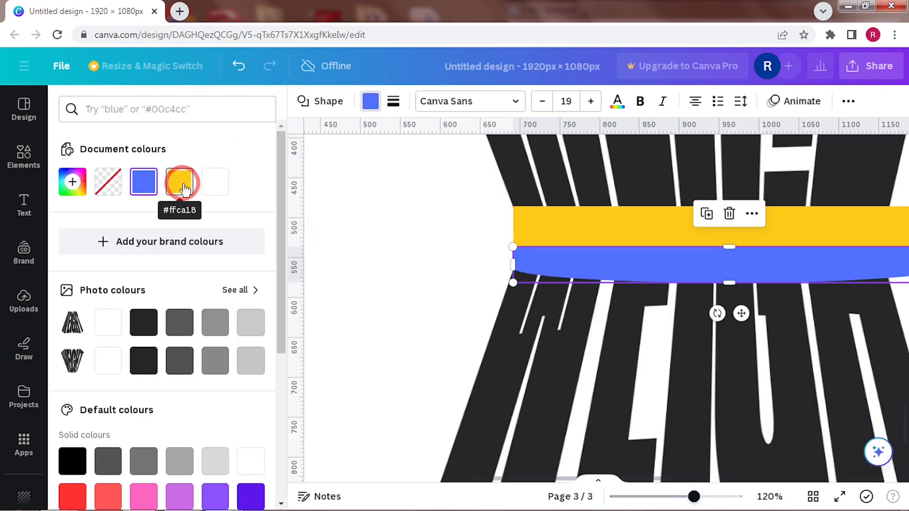
left_click(181, 181)
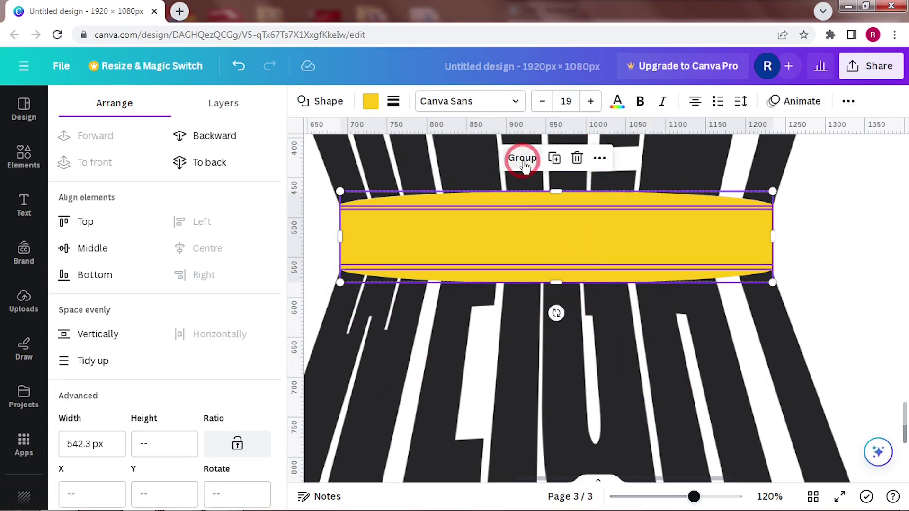
Group the yellow pieces and add an 'off white gradient' graphic over the band ends
left_click(23, 156)
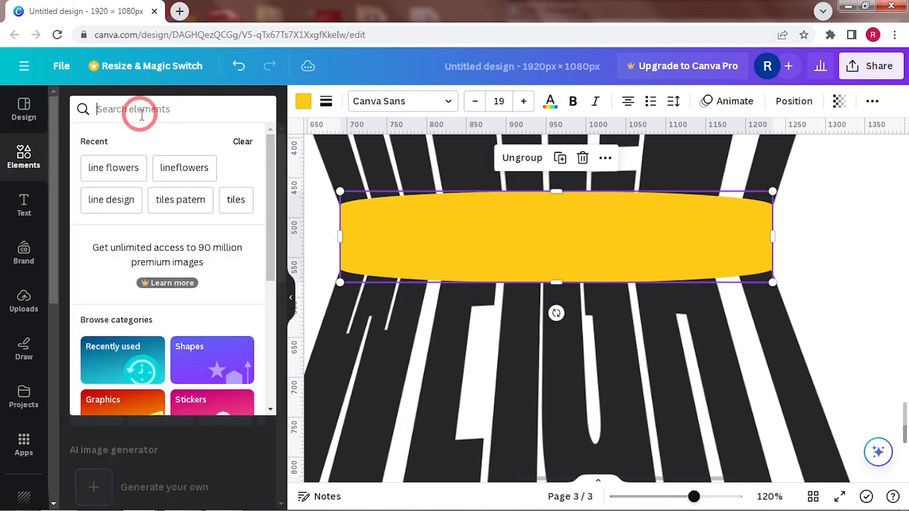
type("off white gradient")
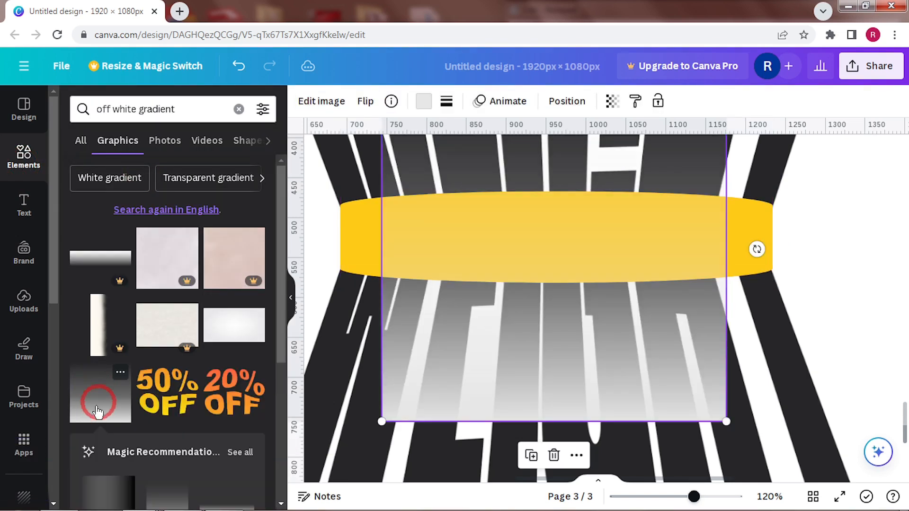
left_click(423, 101)
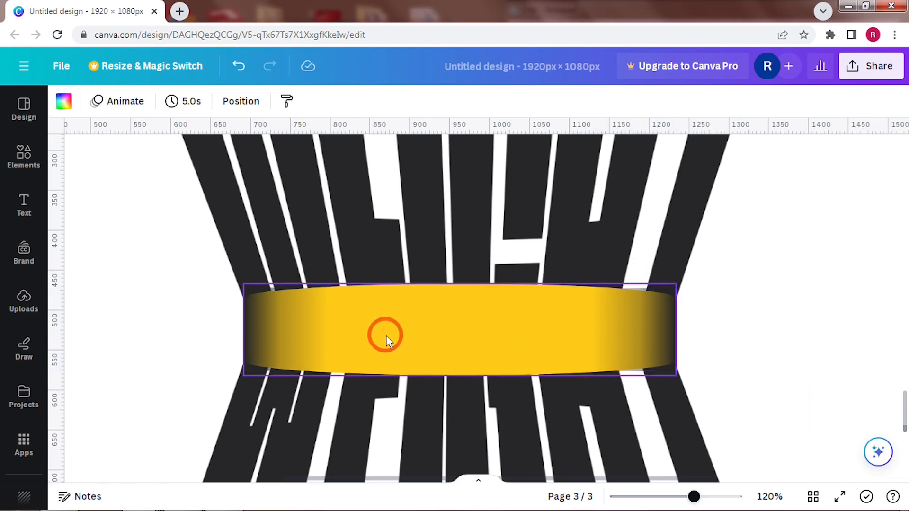
mouse_move(544, 335)
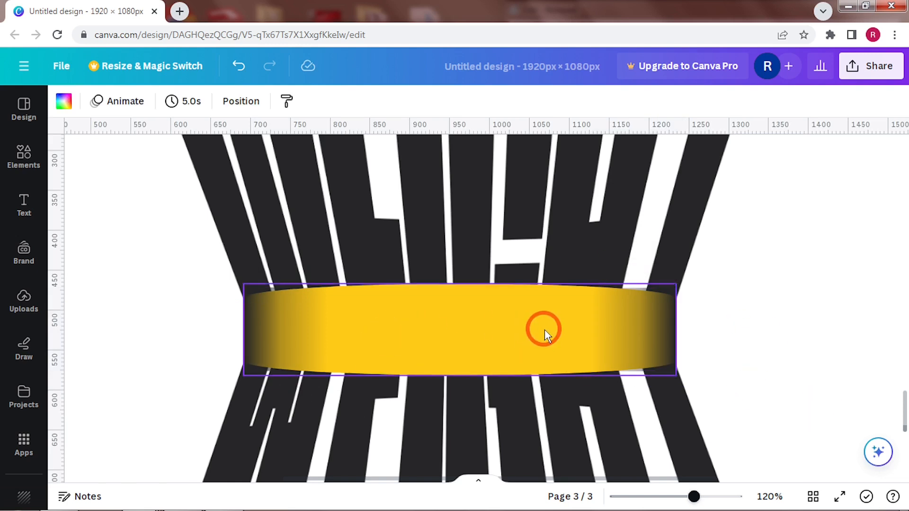
Write LOSS on the band in red League Spartan, wider spacing, with a Lift effect
double_click(543, 328)
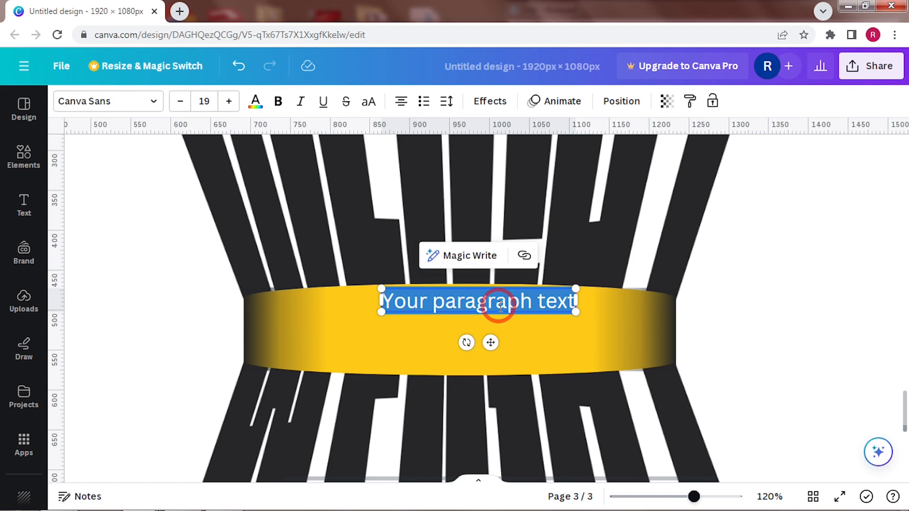
type("LOSS")
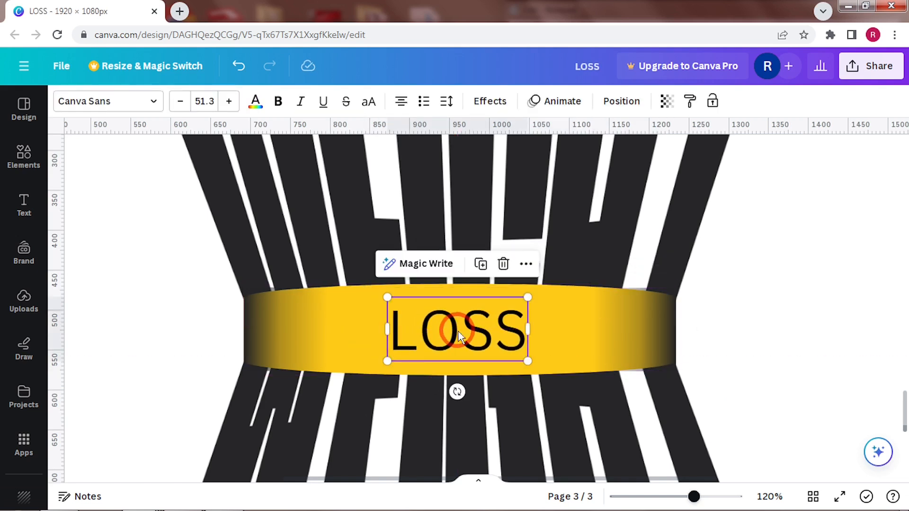
left_click(253, 95)
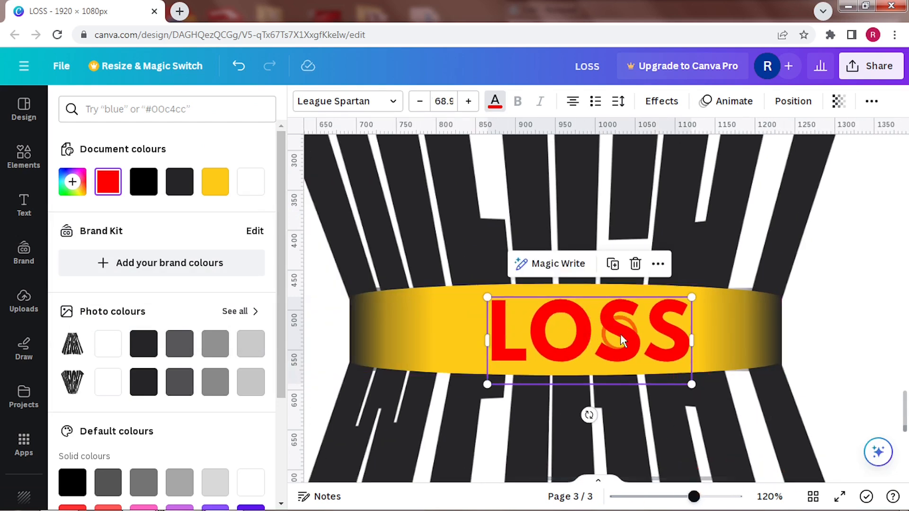
left_click(446, 101)
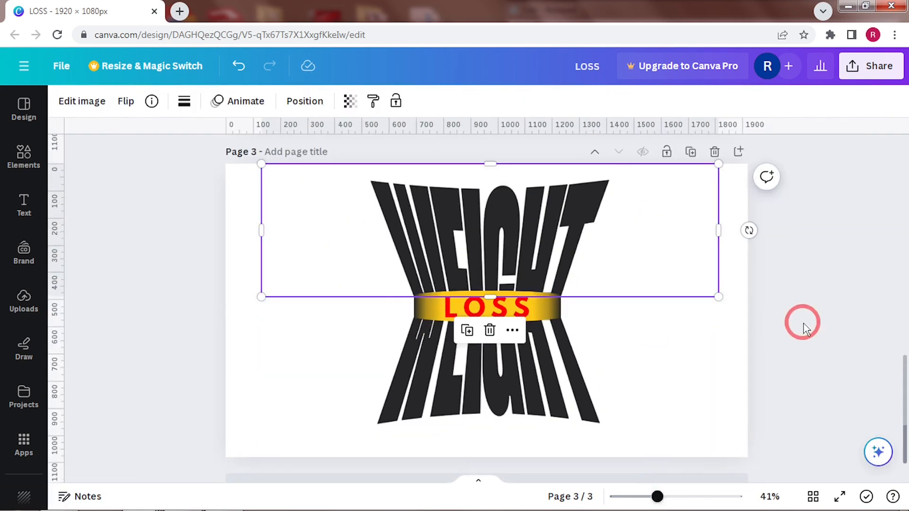
left_click(490, 306)
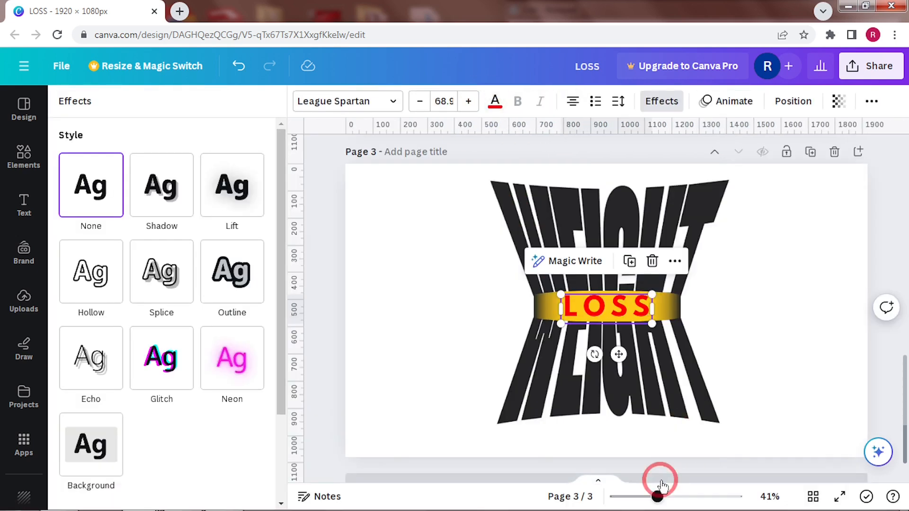
left_click(232, 185)
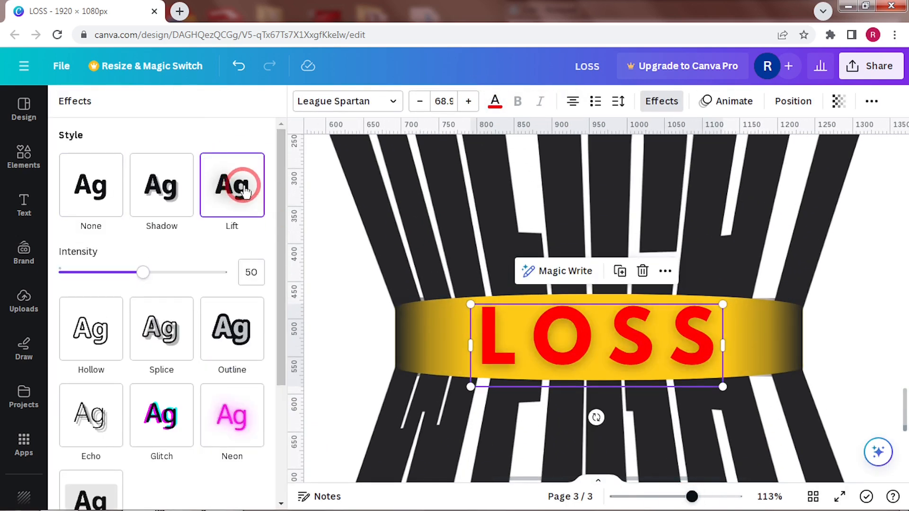